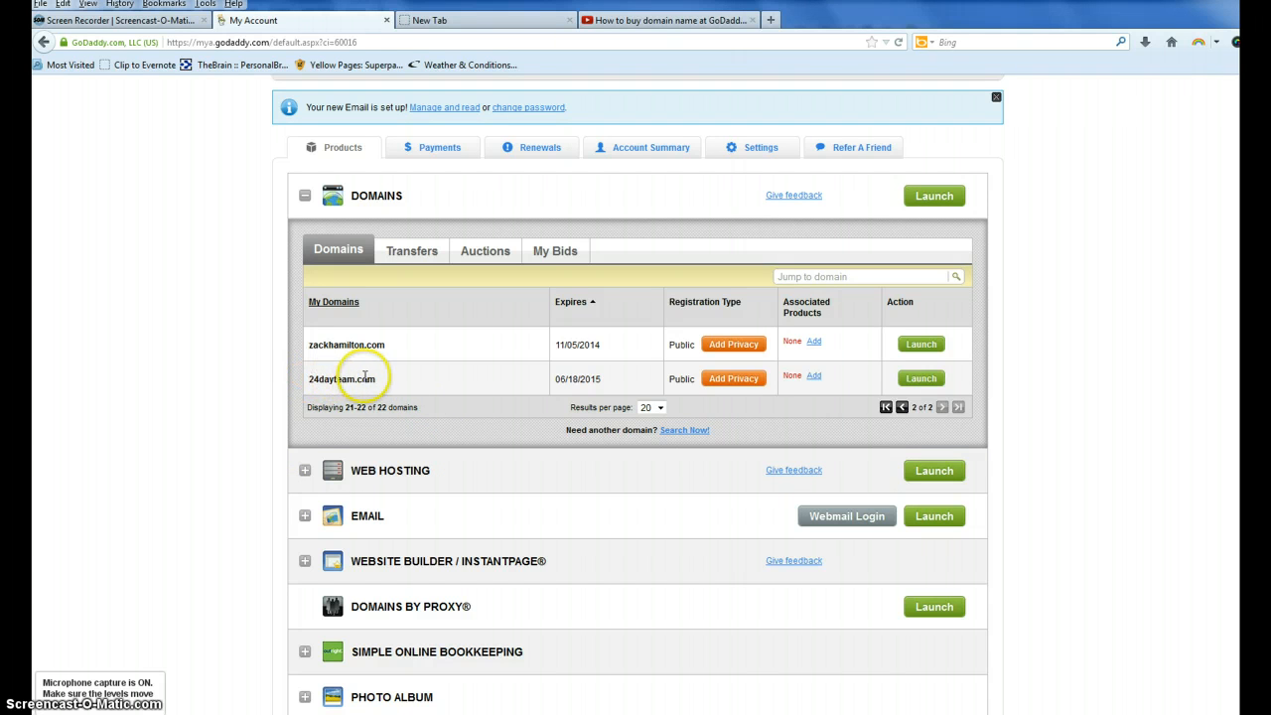
Step: Launch the Domain Details page for 24dayteam.com from the Domains list
{"action": "double_click", "coordinate": [342, 377]}
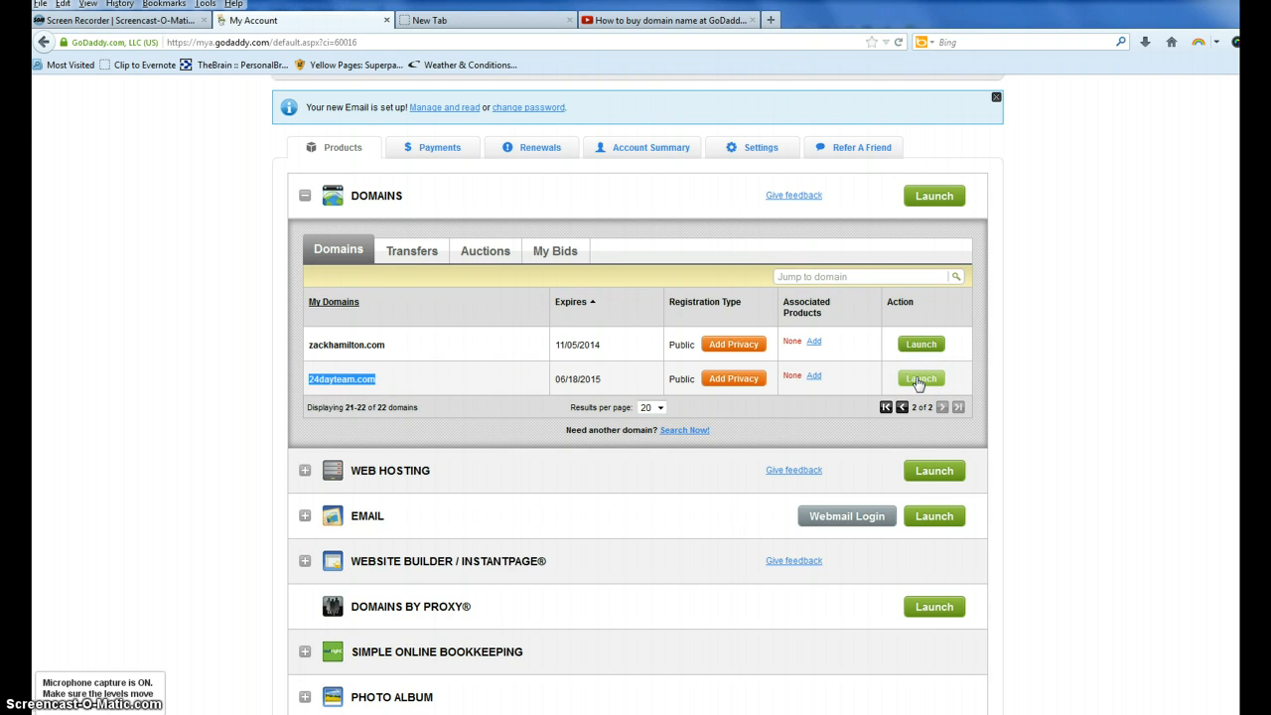
{"action": "left_click", "coordinate": [921, 378]}
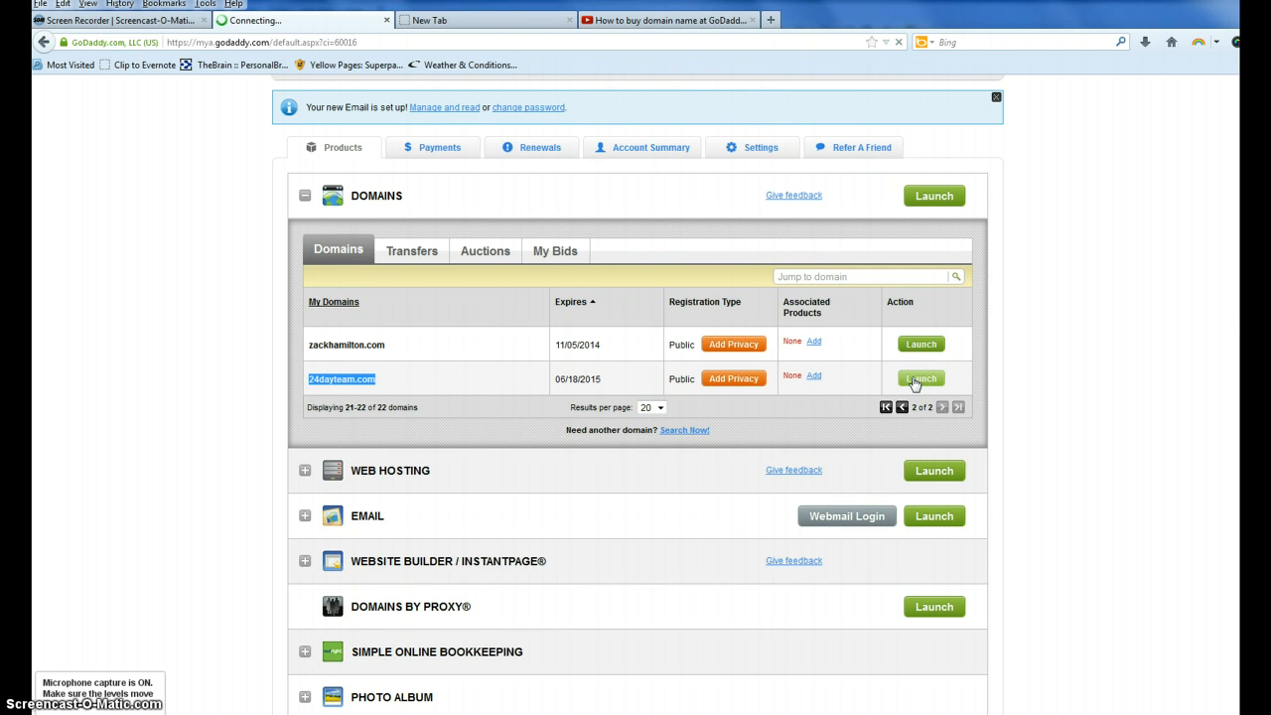
{"action": "left_click", "coordinate": [920, 377]}
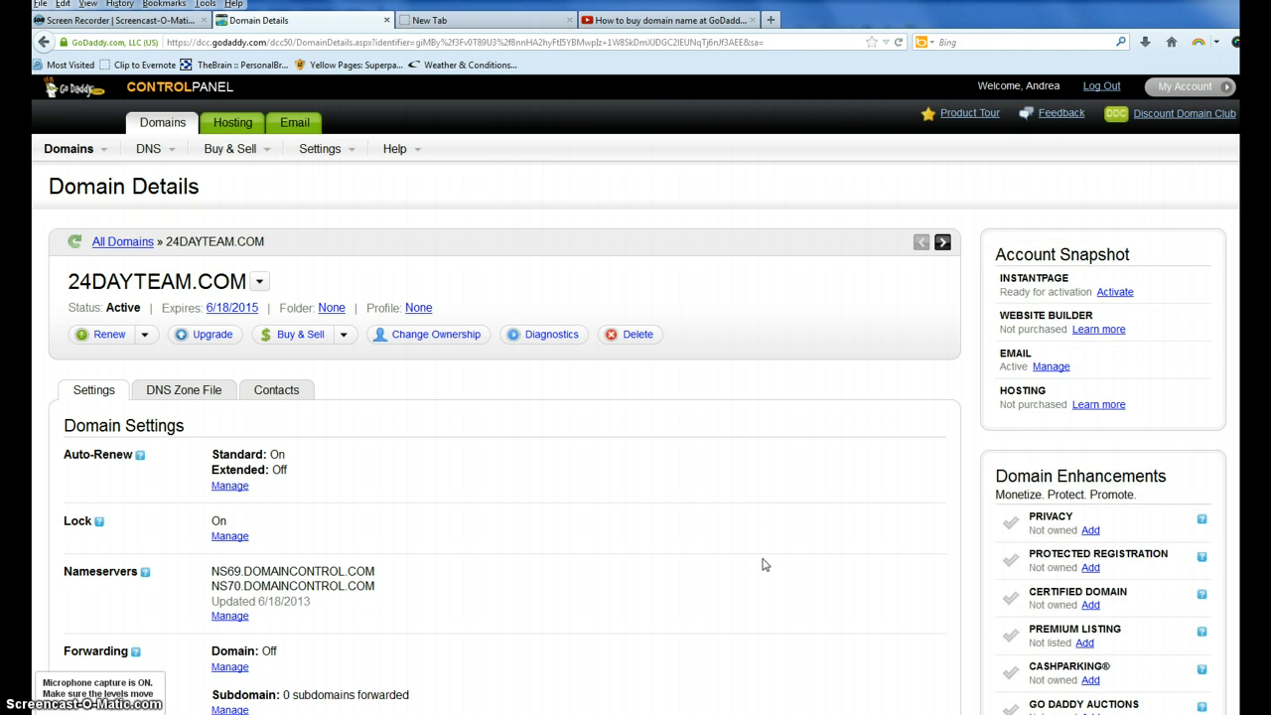
{"action": "mouse_move", "coordinate": [763, 565]}
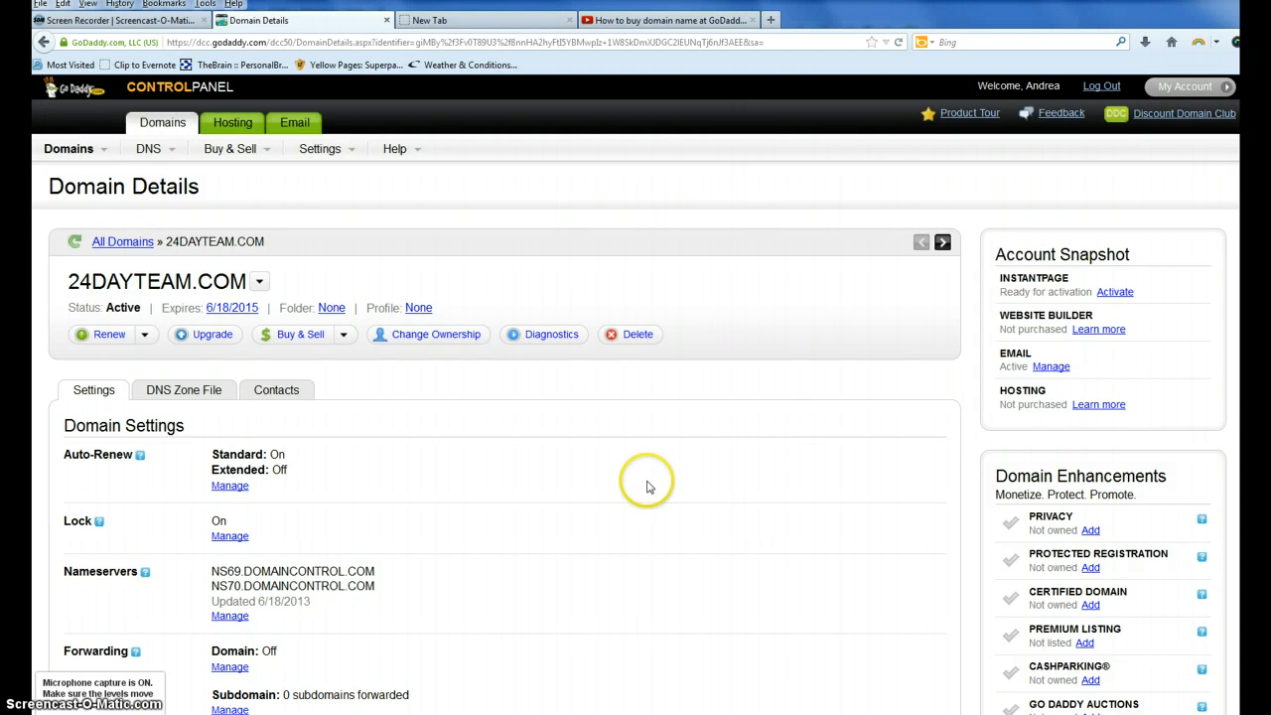
{"action": "mouse_move", "coordinate": [217, 306]}
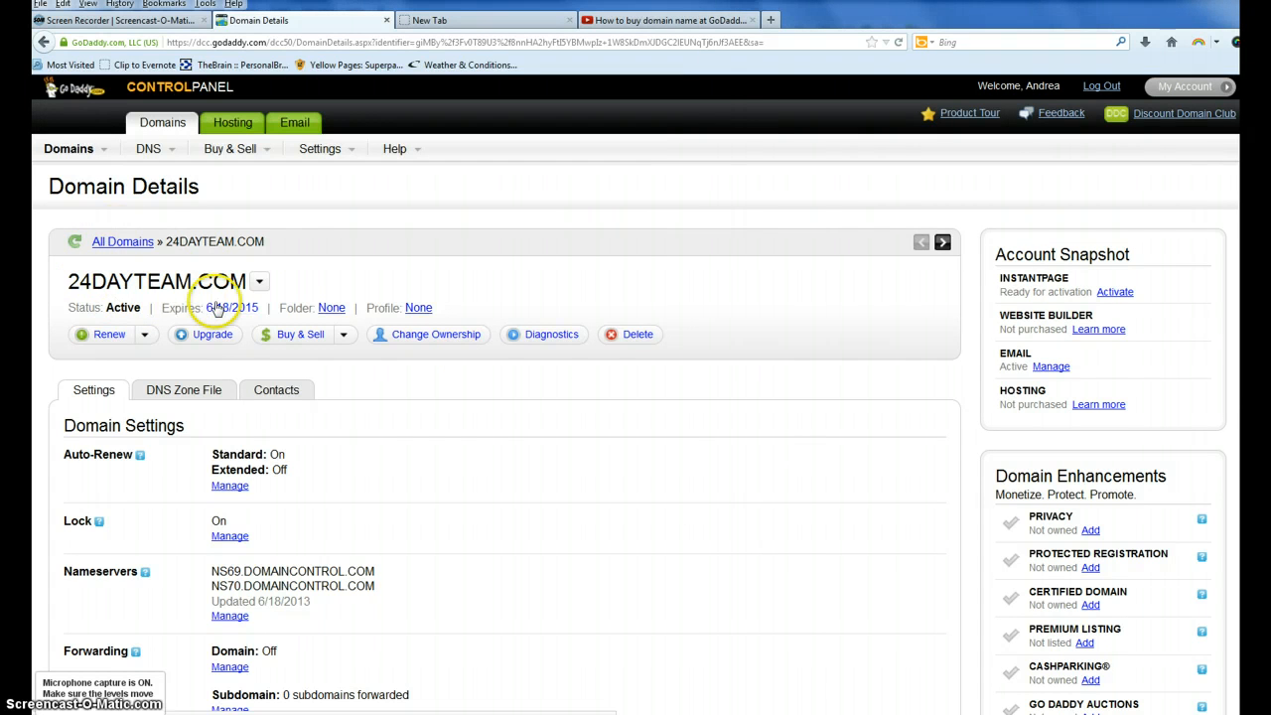
Step: Bring up the Nameserver Settings dialog for 24dayteam.com via Manage under Nameservers
{"action": "scroll", "scroll_direction": "down", "scroll_amount": 3}
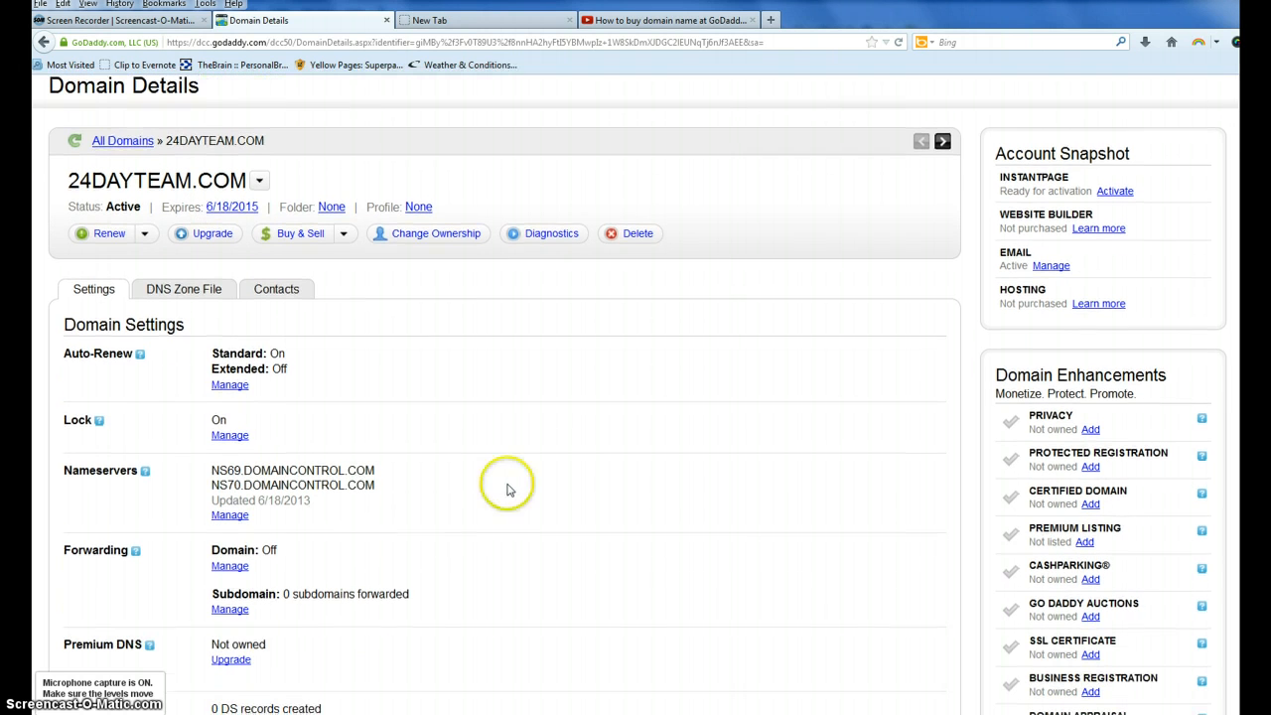
{"action": "mouse_move", "coordinate": [158, 457]}
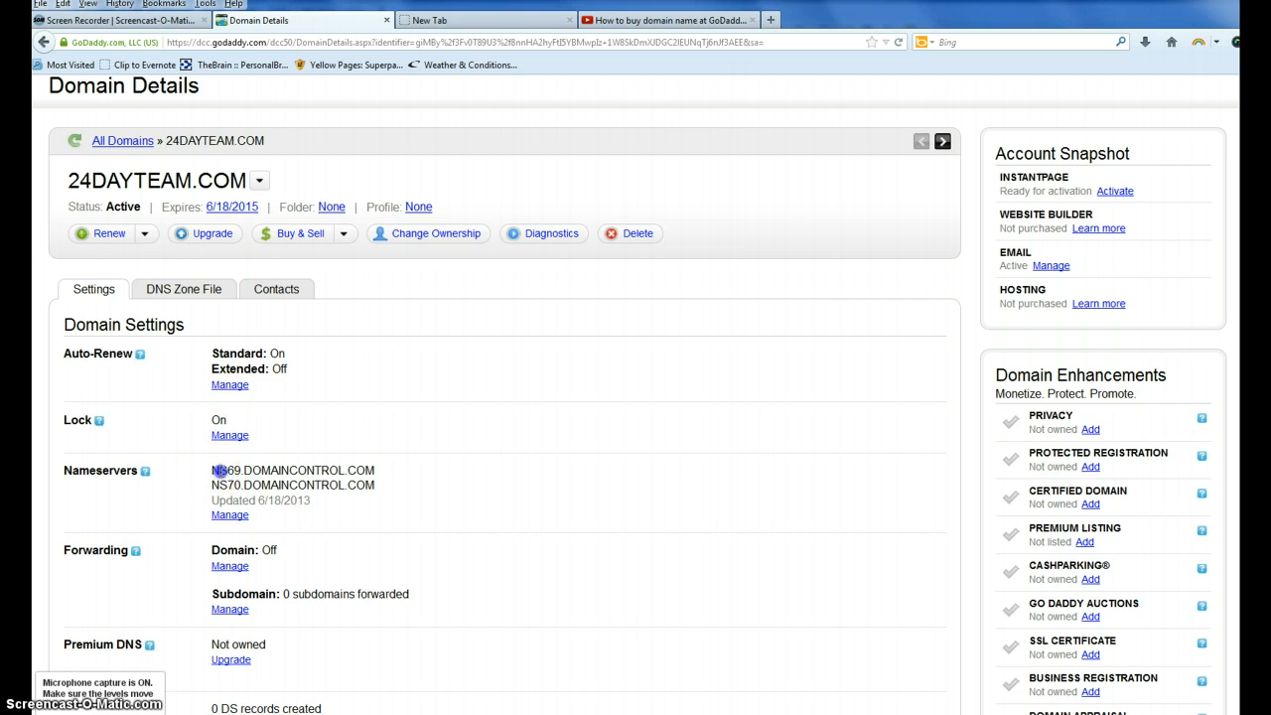
{"action": "left_click_drag", "start_coordinate": [210, 469], "coordinate": [373, 484]}
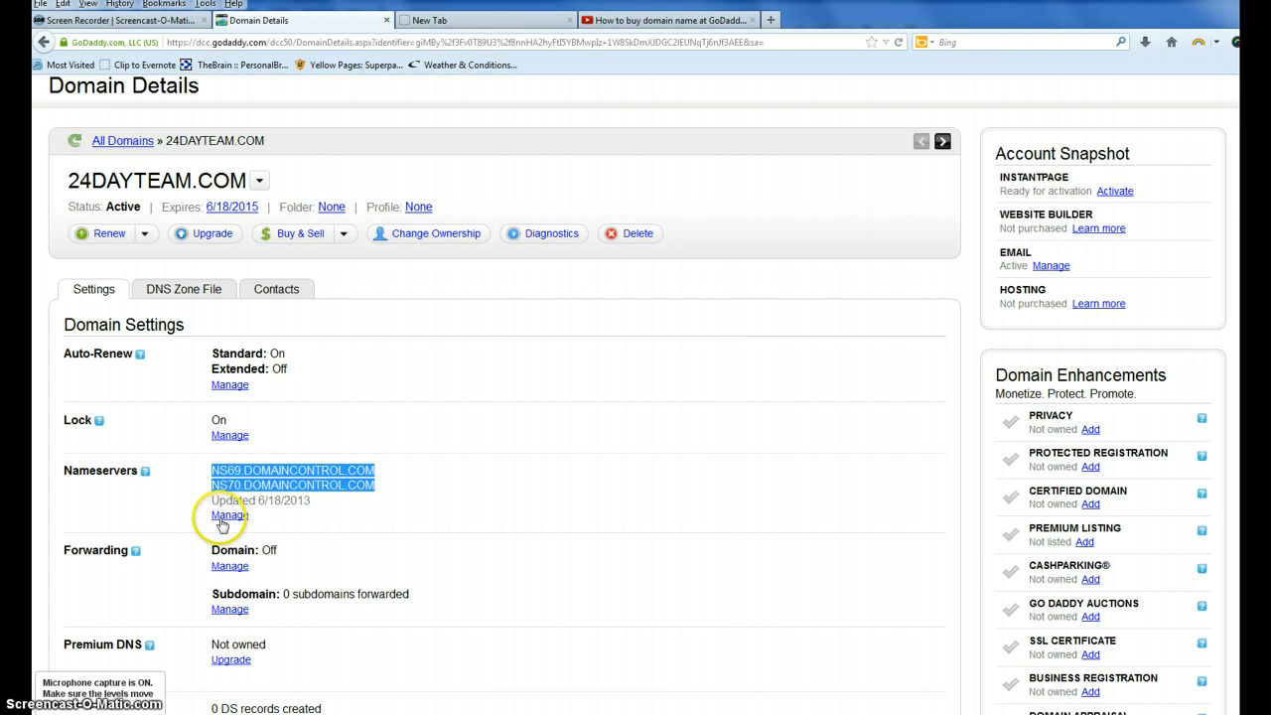
{"action": "left_click", "coordinate": [231, 515]}
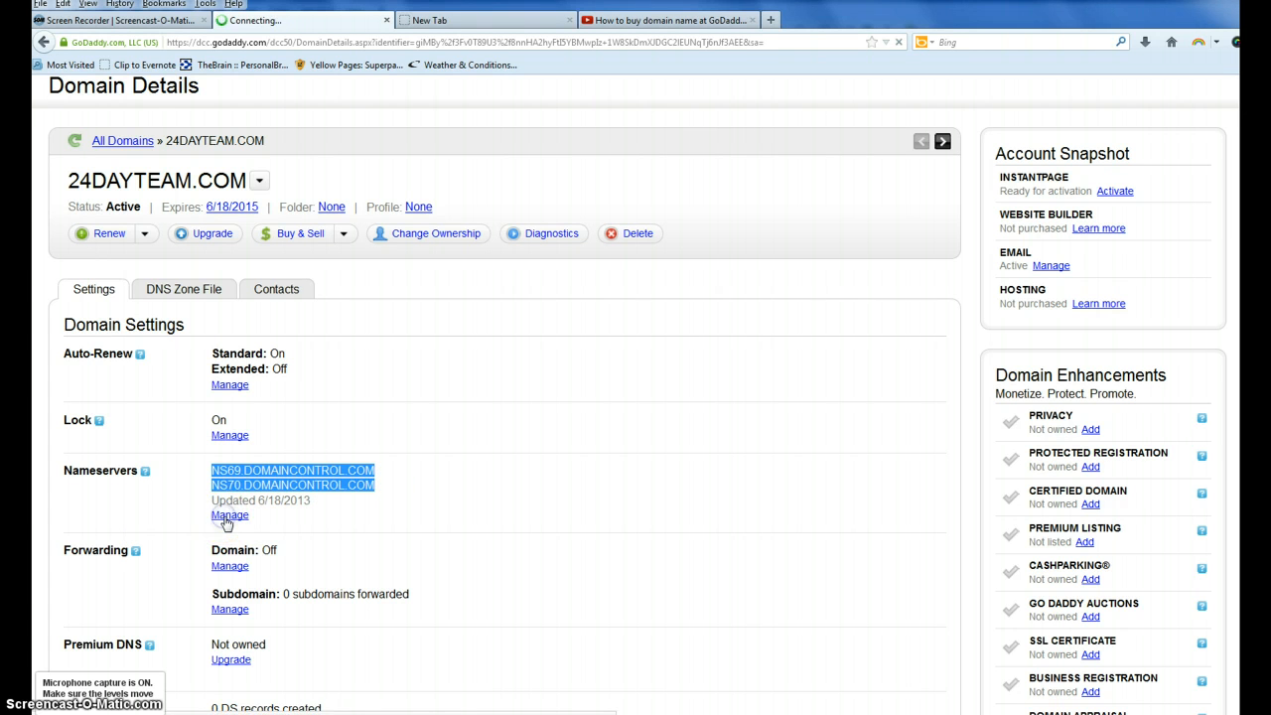
{"action": "left_click", "coordinate": [230, 514]}
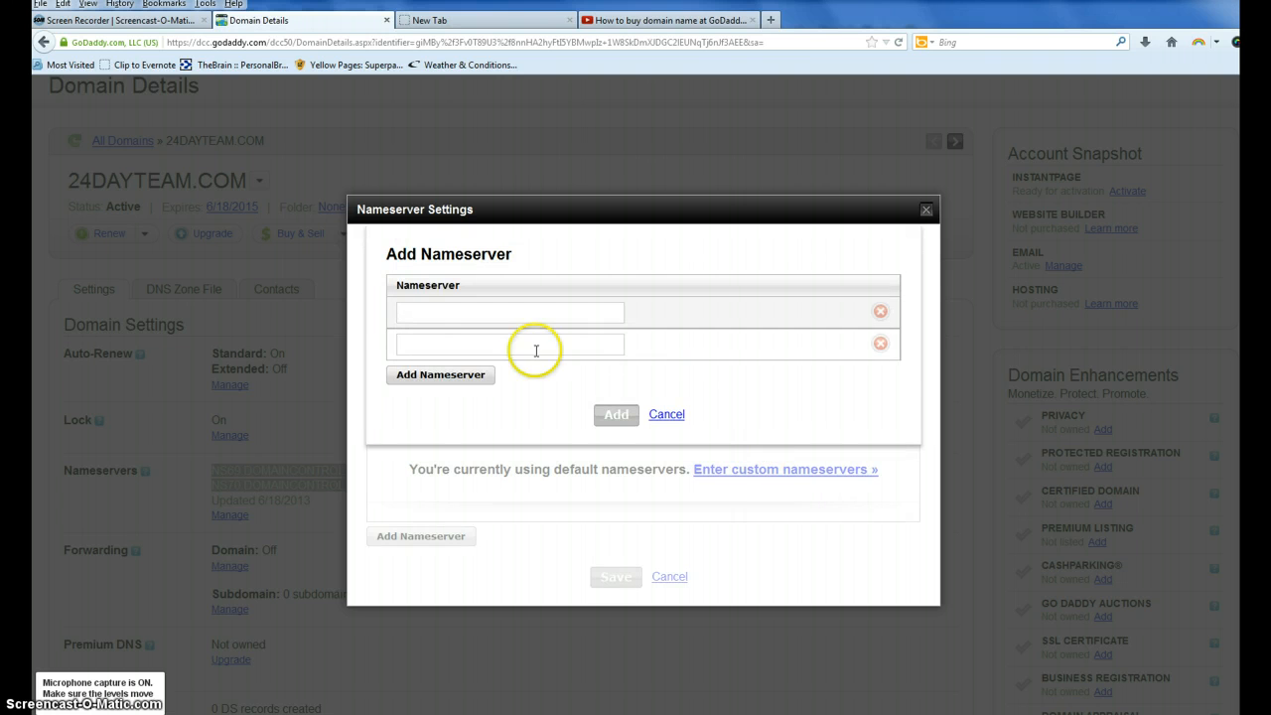
Step: Enter NS1.BLUEHOST.COM and NS2.BLUEHOST.COM in the nameserver fields and add them to the list
{"action": "left_click", "coordinate": [509, 312]}
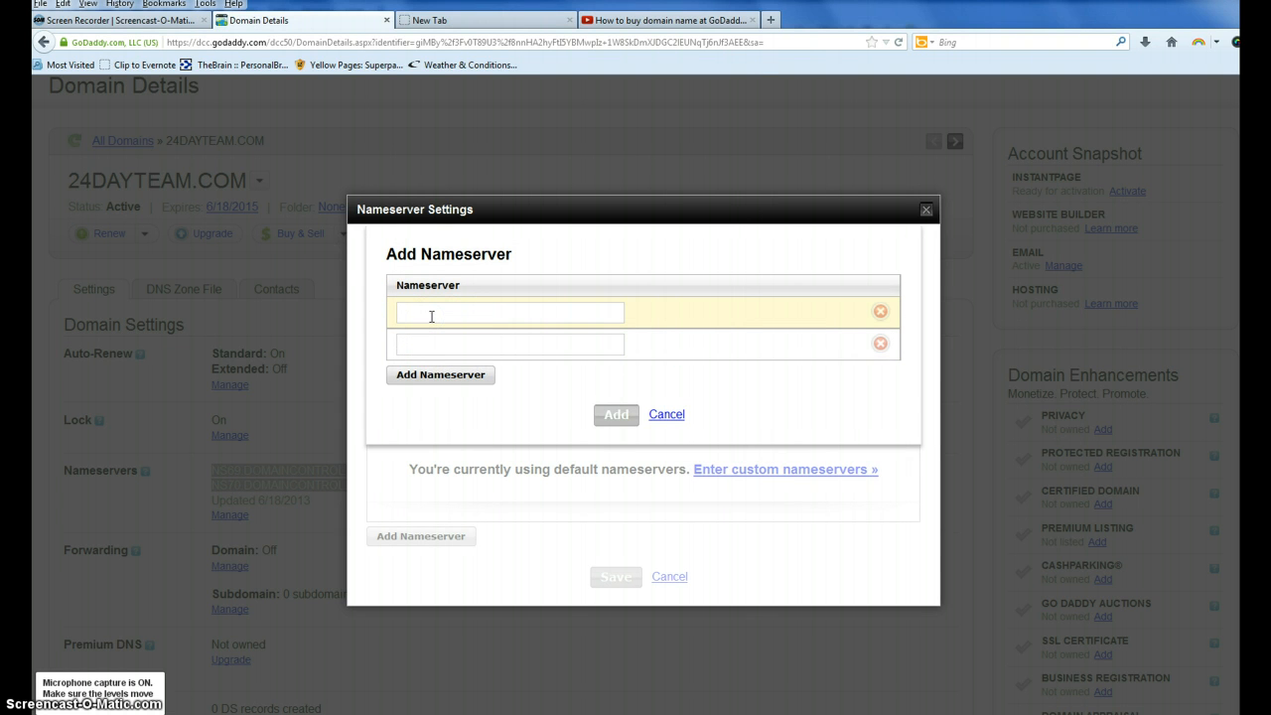
{"action": "type", "text": "NS1"}
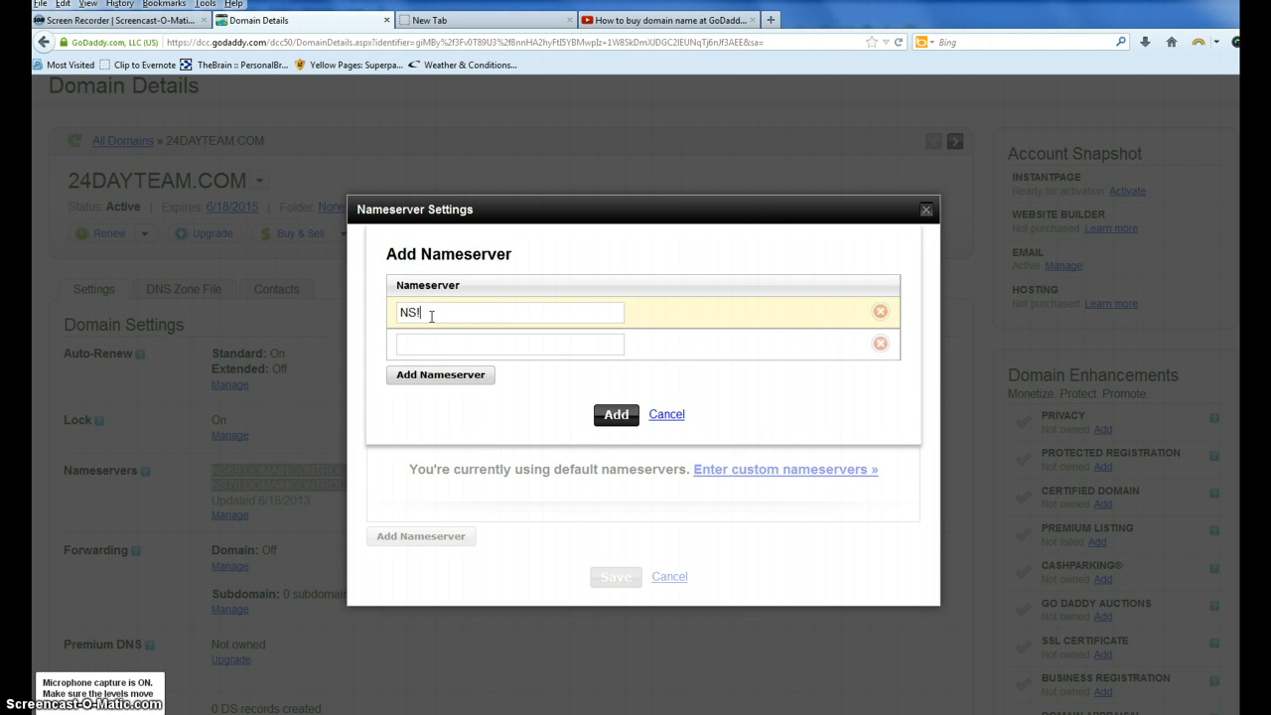
{"action": "type", "text": "1"}
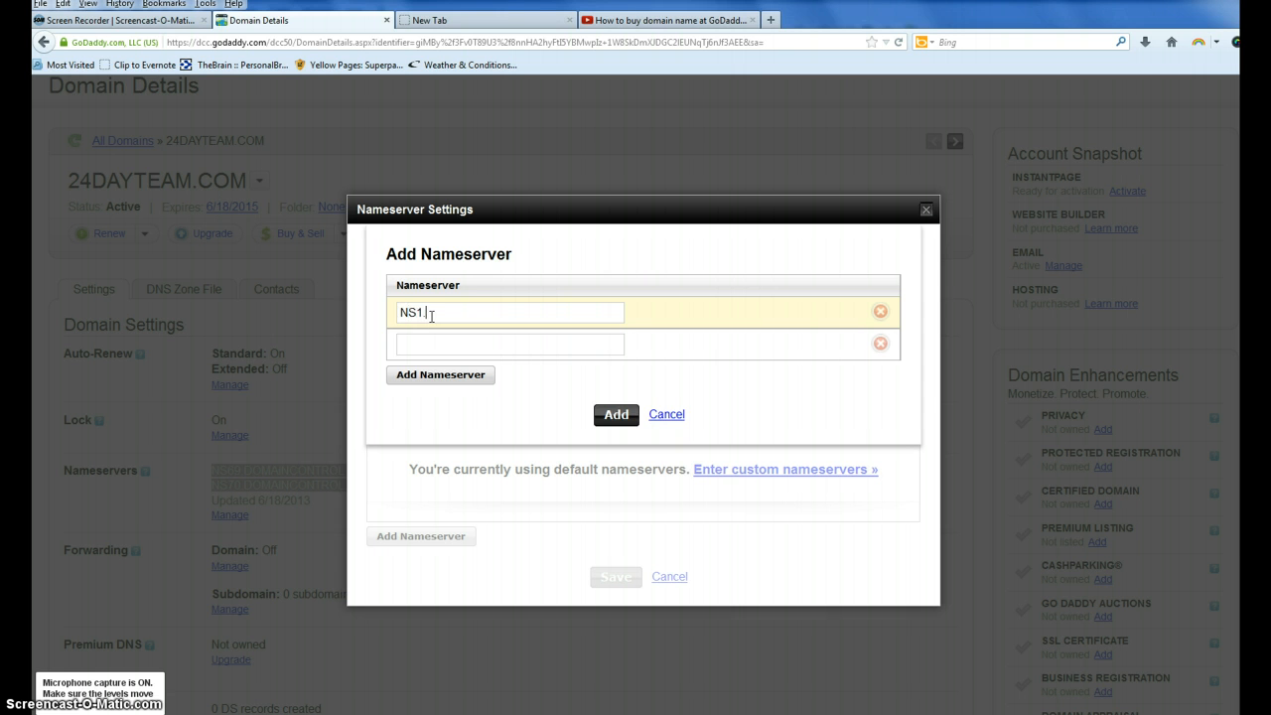
{"action": "type", "text": ".BLUEHOST"}
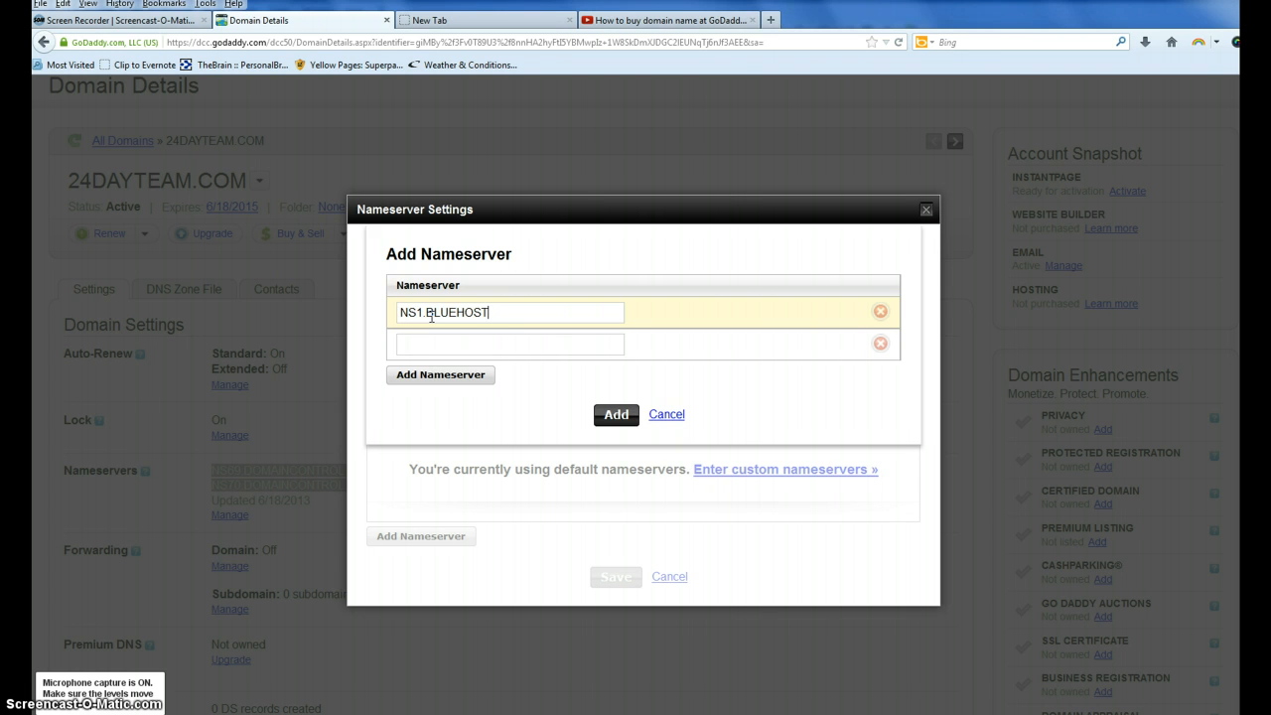
{"action": "type", "text": ".COM"}
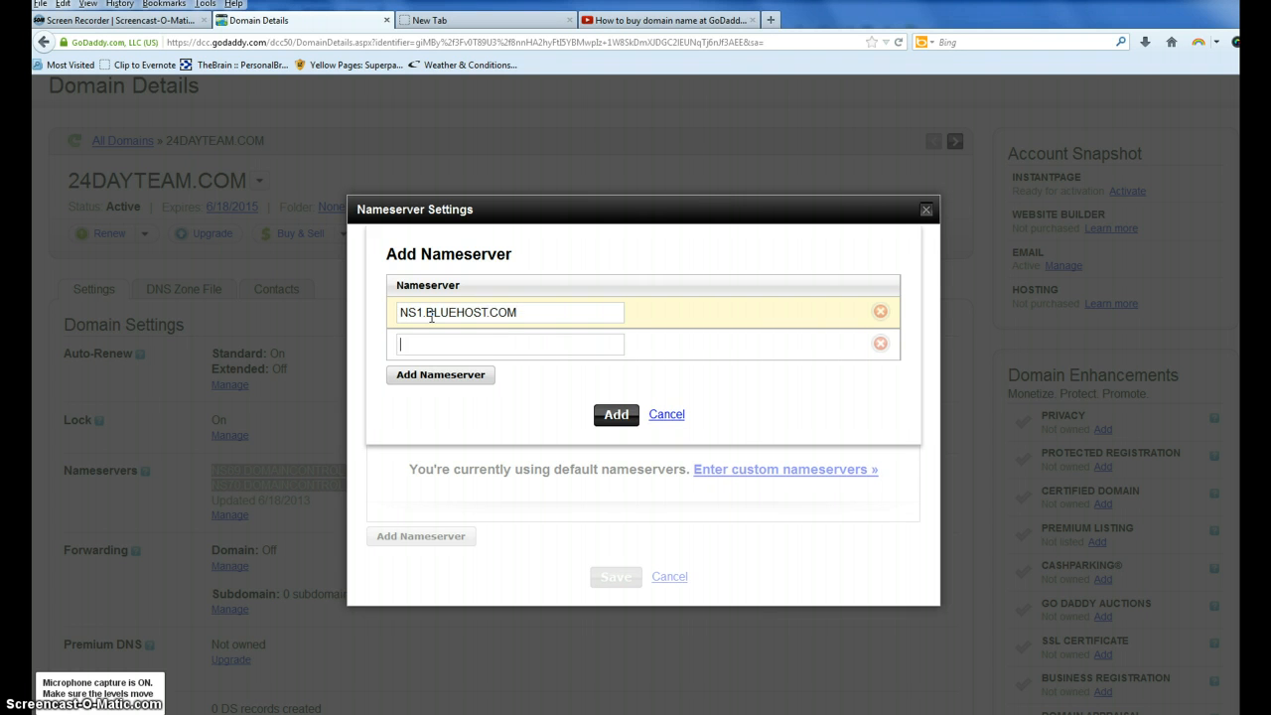
{"action": "type", "text": "NS2.BLUEHOST"}
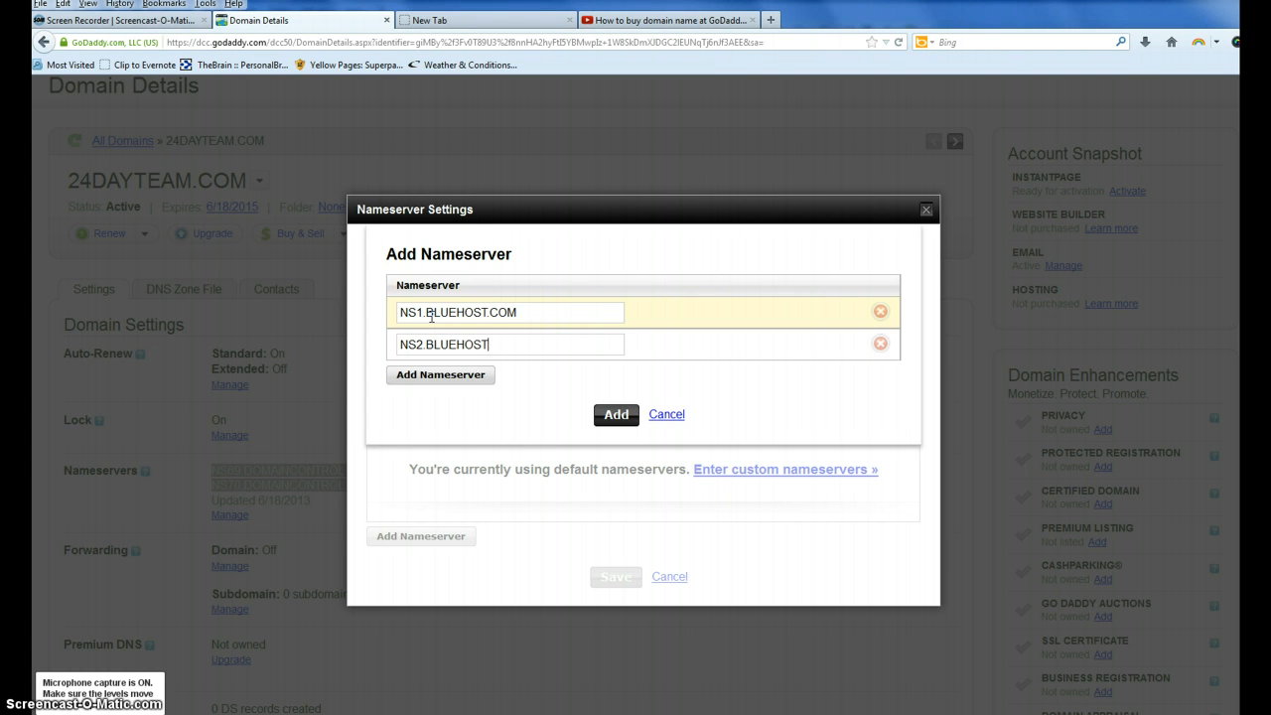
{"action": "type", "text": ".COM"}
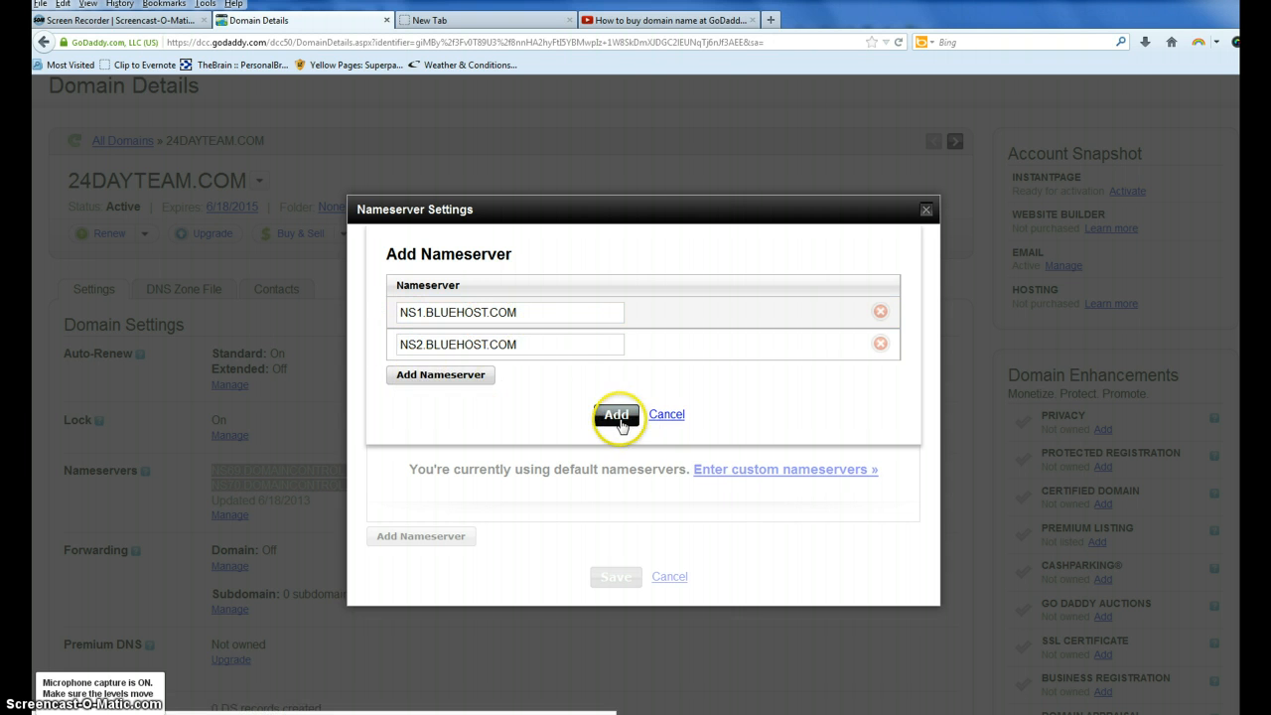
{"action": "left_click", "coordinate": [616, 415]}
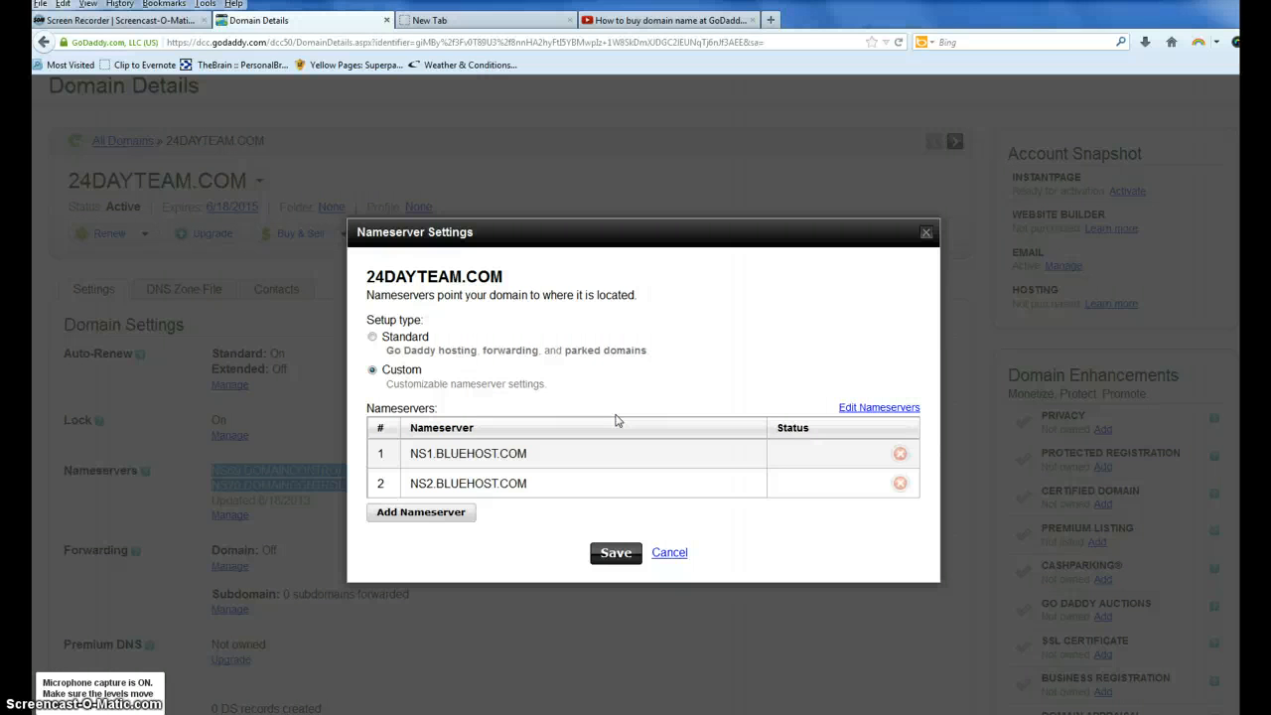
{"action": "mouse_move", "coordinate": [616, 429]}
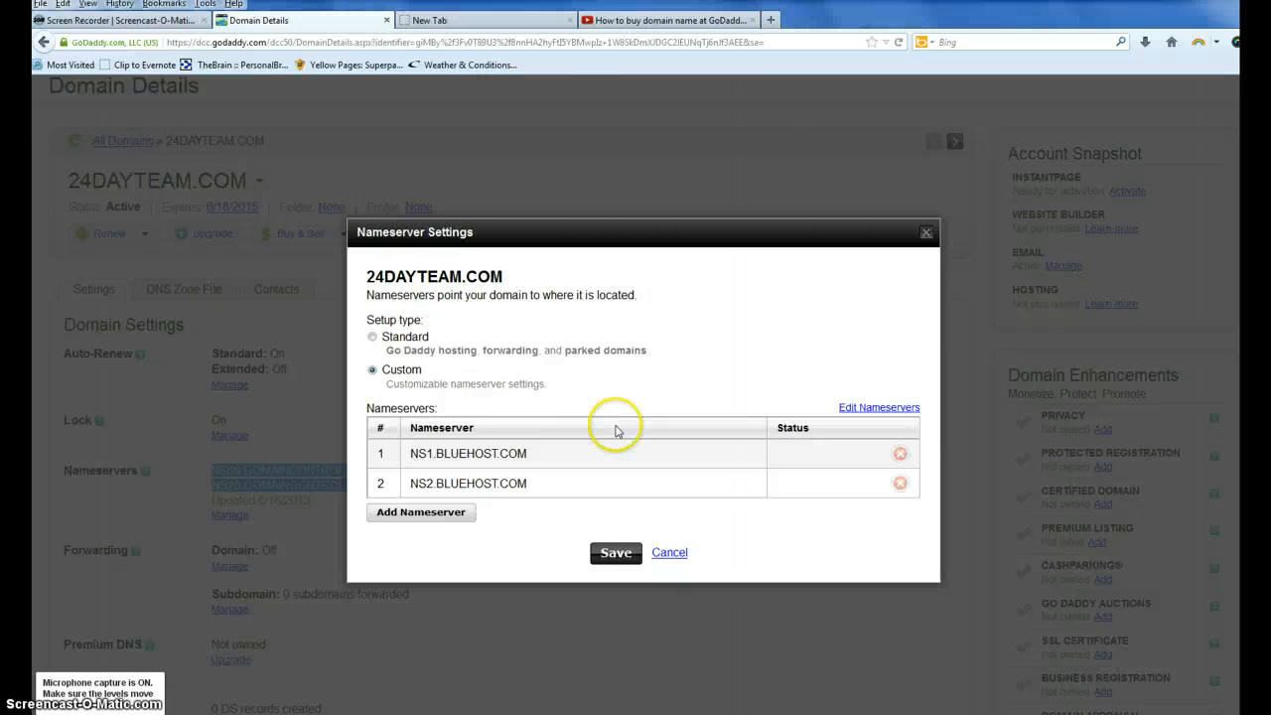
Step: Save the Bluehost nameservers so the Set Nameservers confirmation appears
{"action": "left_click", "coordinate": [616, 553]}
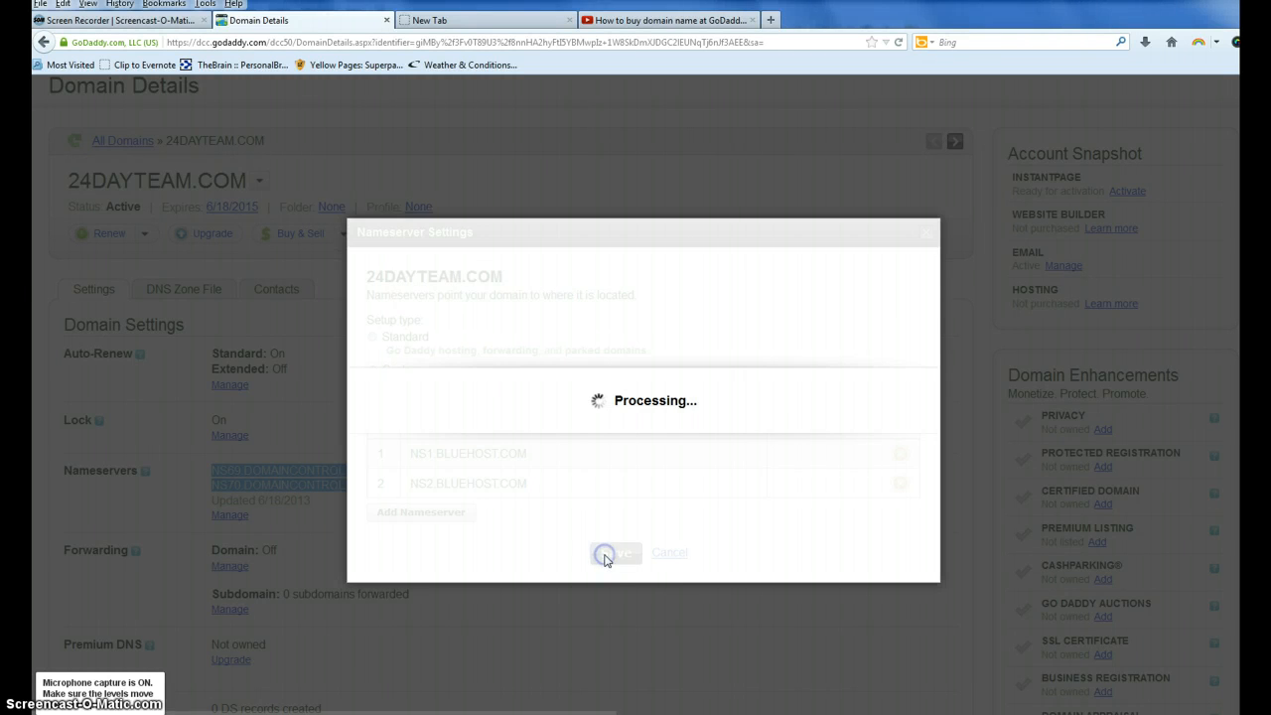
{"action": "left_click", "coordinate": [610, 552]}
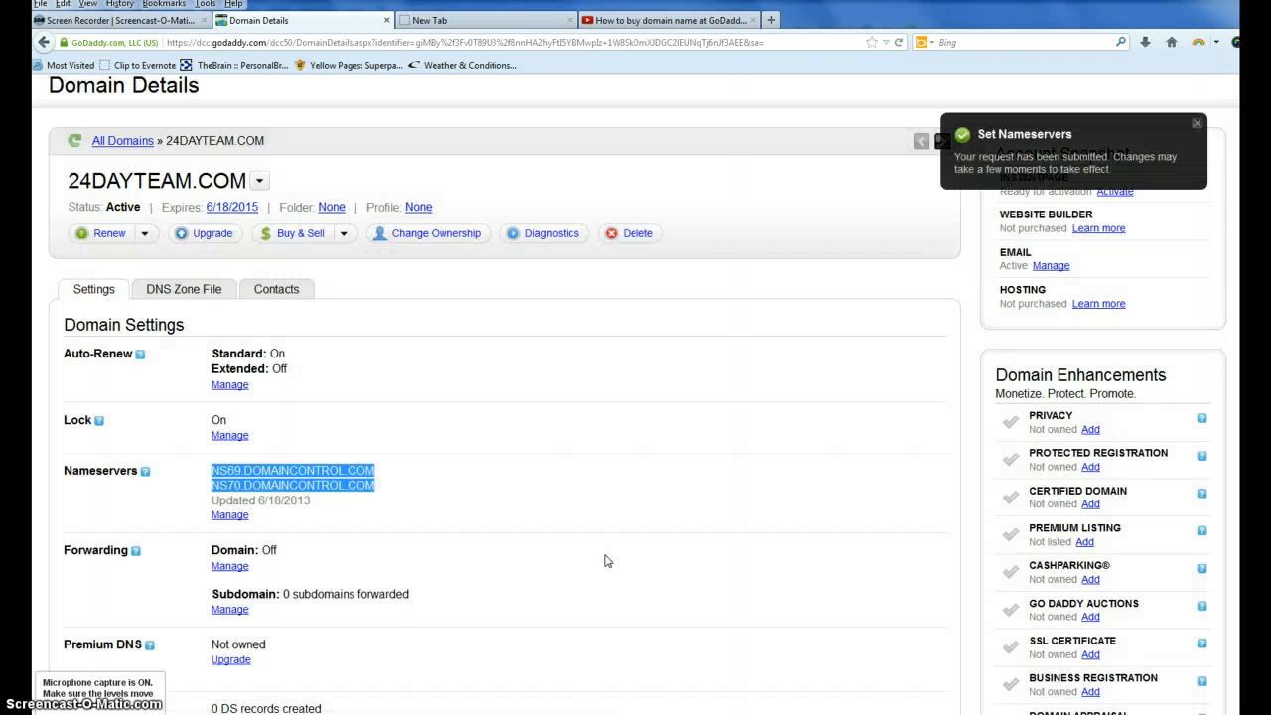
{"action": "mouse_move", "coordinate": [549, 540]}
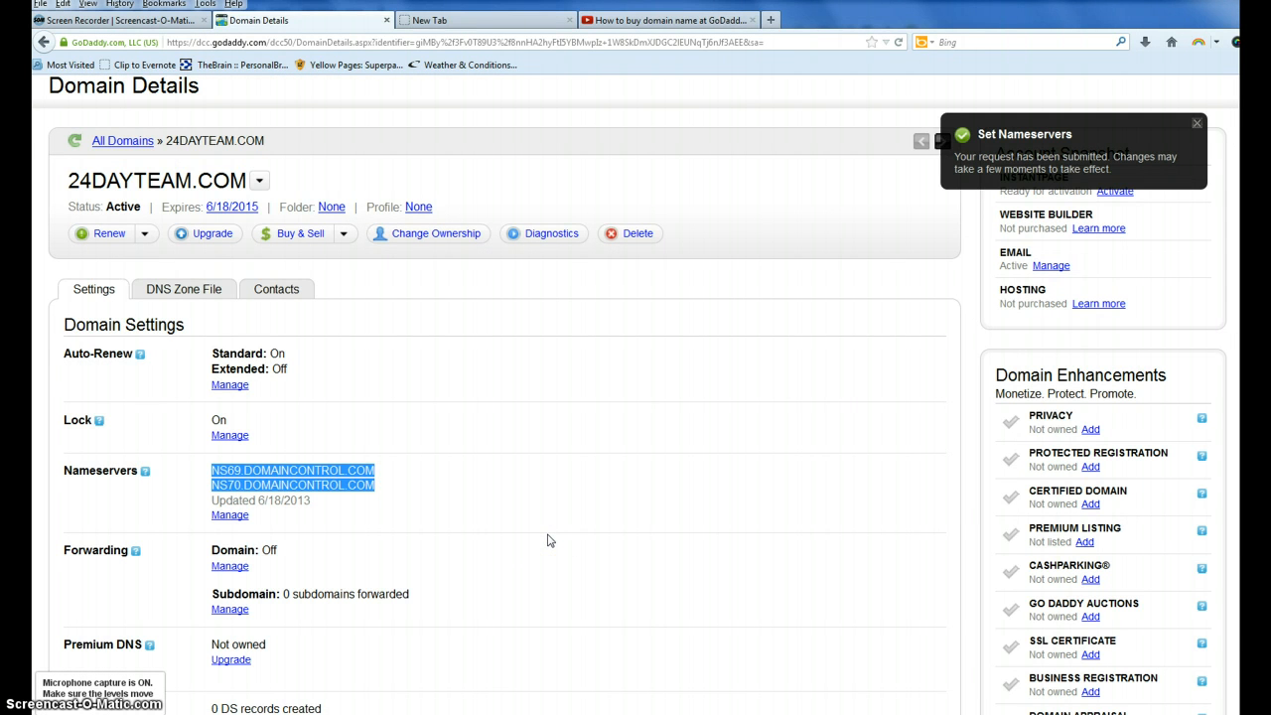